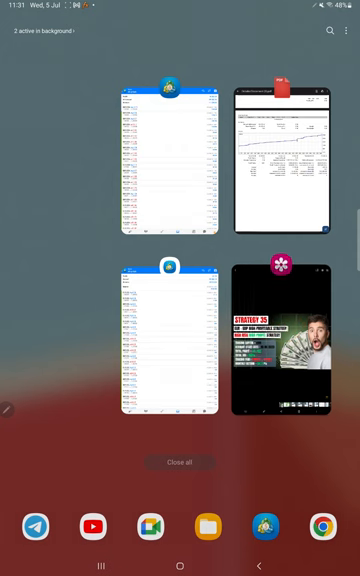
# Reopen the Gallery card showing the Strategy 35 image from Recent apps
pyautogui.click(283, 345)
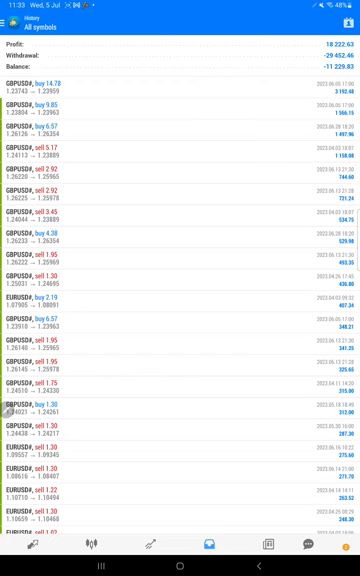
# Scroll through the old account's History tab listing
pyautogui.scroll(-3)
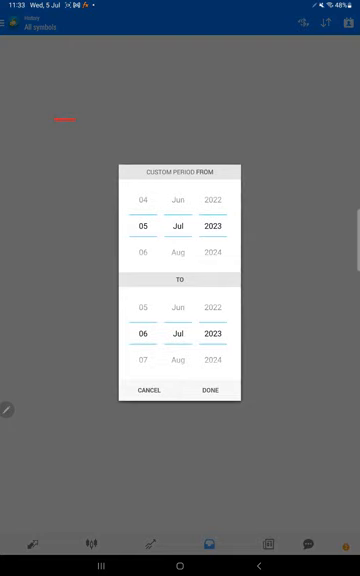
# Roll the From year back to an early year and apply the custom period
pyautogui.scroll(-3)
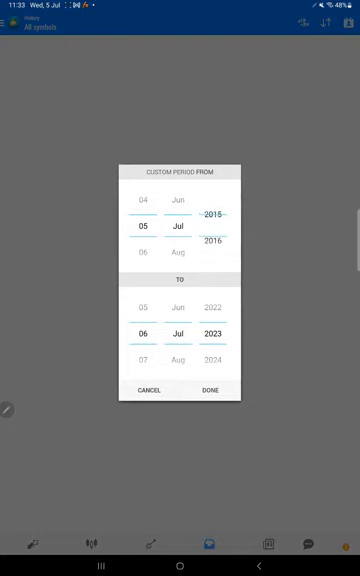
pyautogui.click(210, 390)
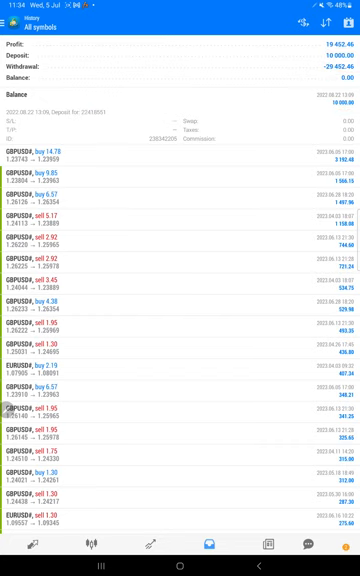
# Scroll the history to the 5 July 2023 EURUSD and GBPUSD trades totalling 63.00
pyautogui.scroll(-3)
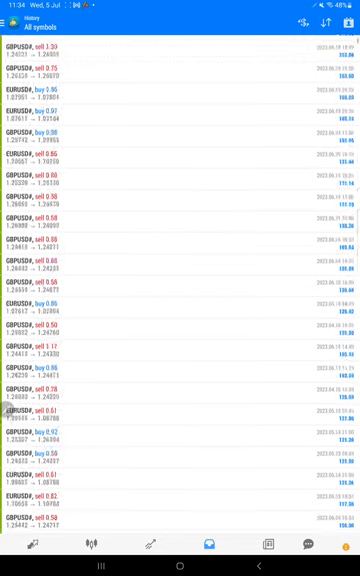
pyautogui.scroll(-3)
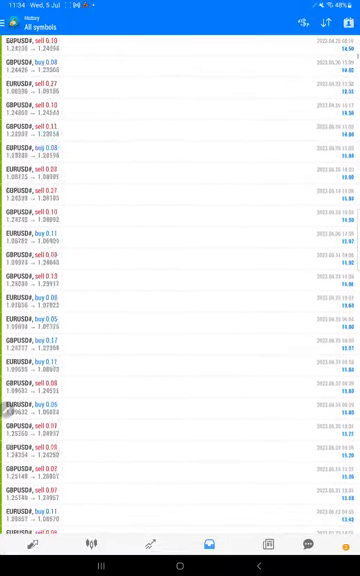
pyautogui.scroll(-3)
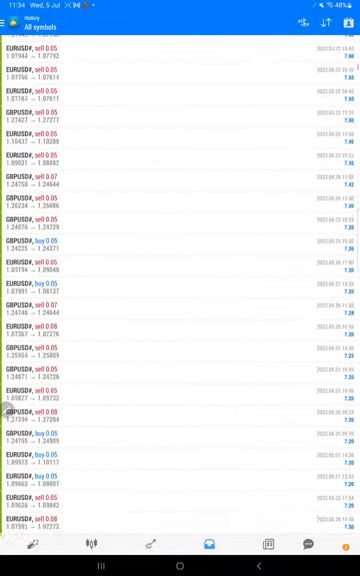
pyautogui.scroll(-3)
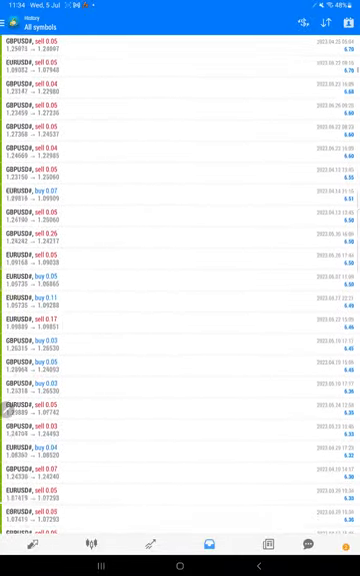
pyautogui.scroll(-3)
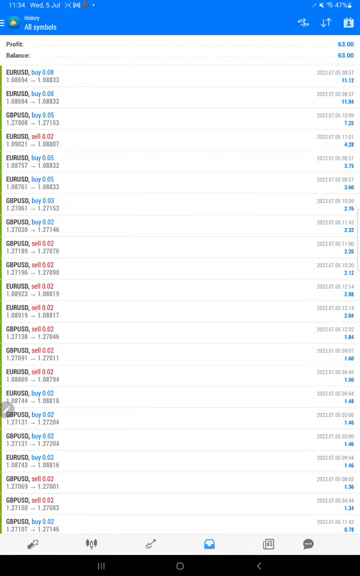
# Widen the new account's history period to reveal the 29,452.00 deposit and 29,523.25 balance
pyautogui.scroll(-3)
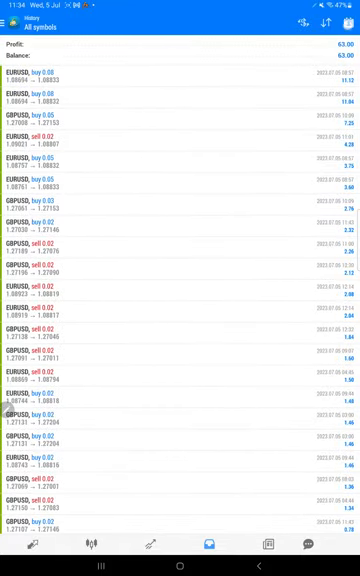
pyautogui.click(340, 22)
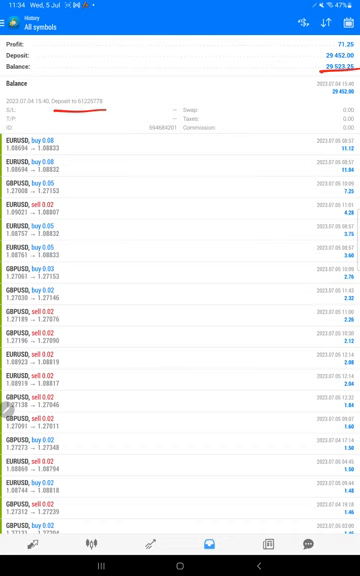
pyautogui.scroll(-3)
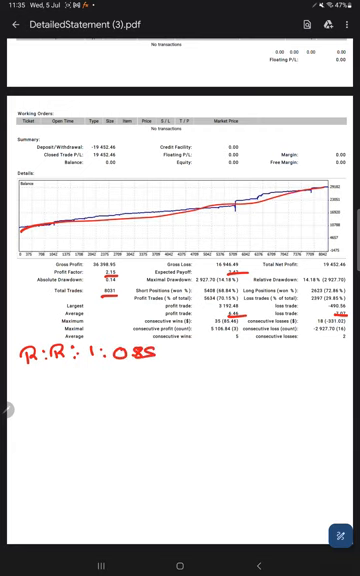
# Handwrite 'B.E: 54%' and '70' below the R:R line
pyautogui.write('B.E:-')
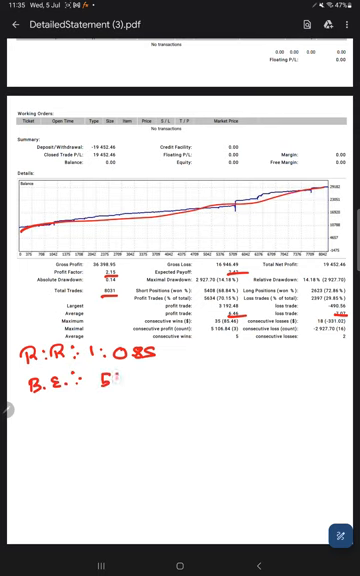
pyautogui.write('54%')
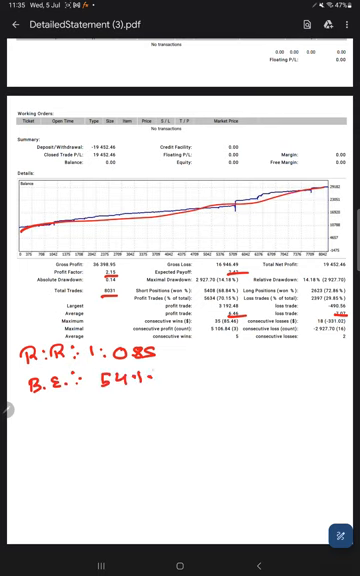
pyautogui.write('70')
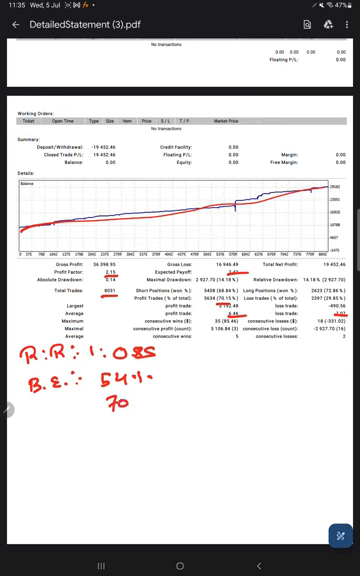